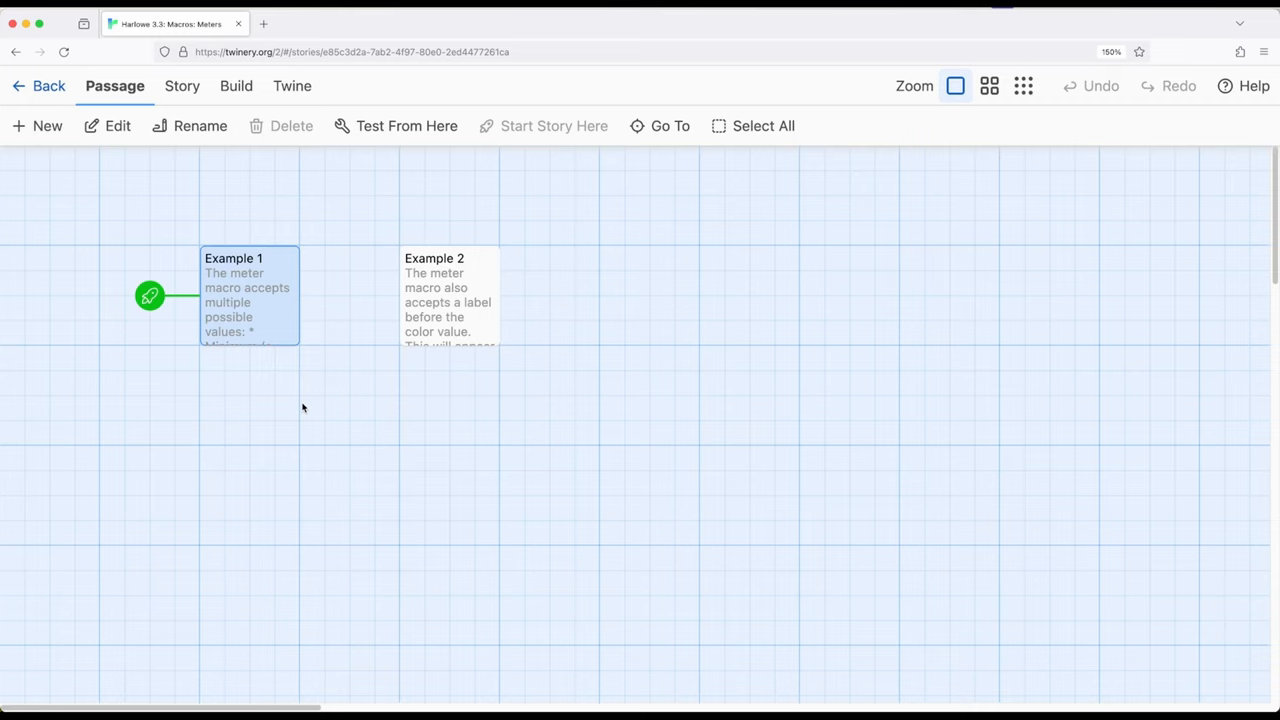
{"action": "mouse_move", "coordinate": [238, 420]}
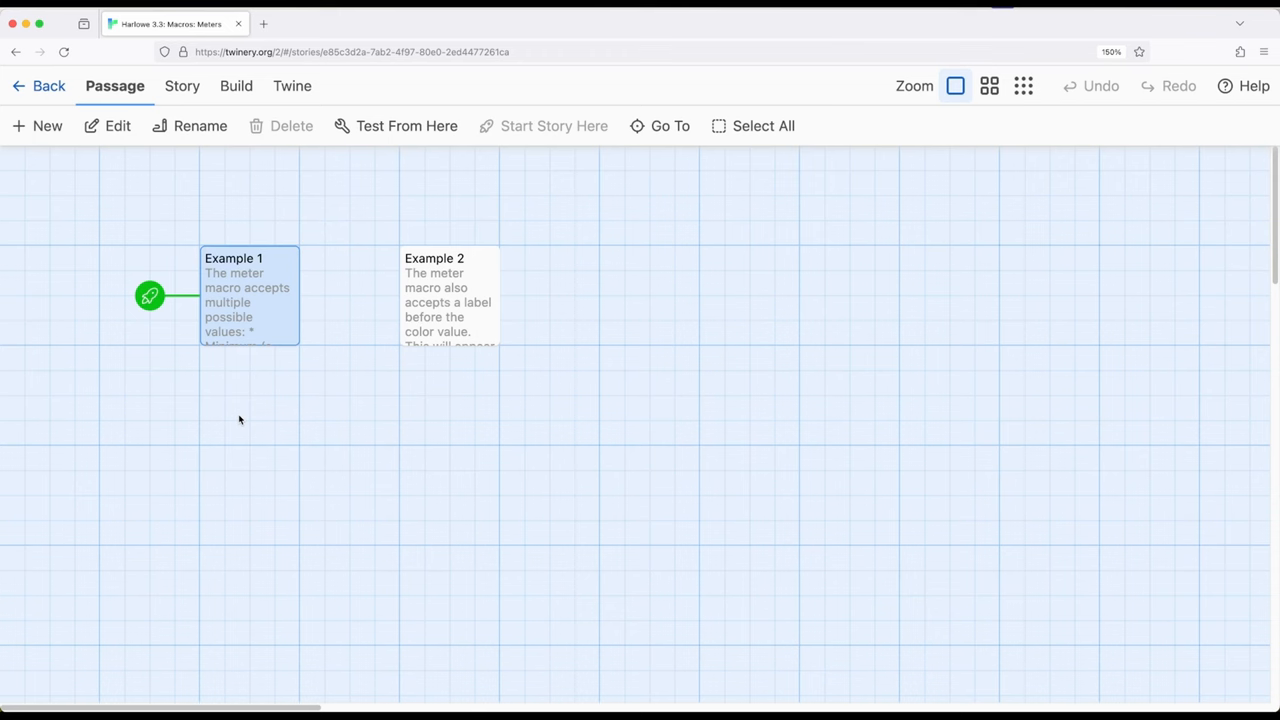
Step: Review the Example 1 code, highlighting the line that sets _begin to 1 and the meter lines
{"action": "double_click", "coordinate": [248, 258]}
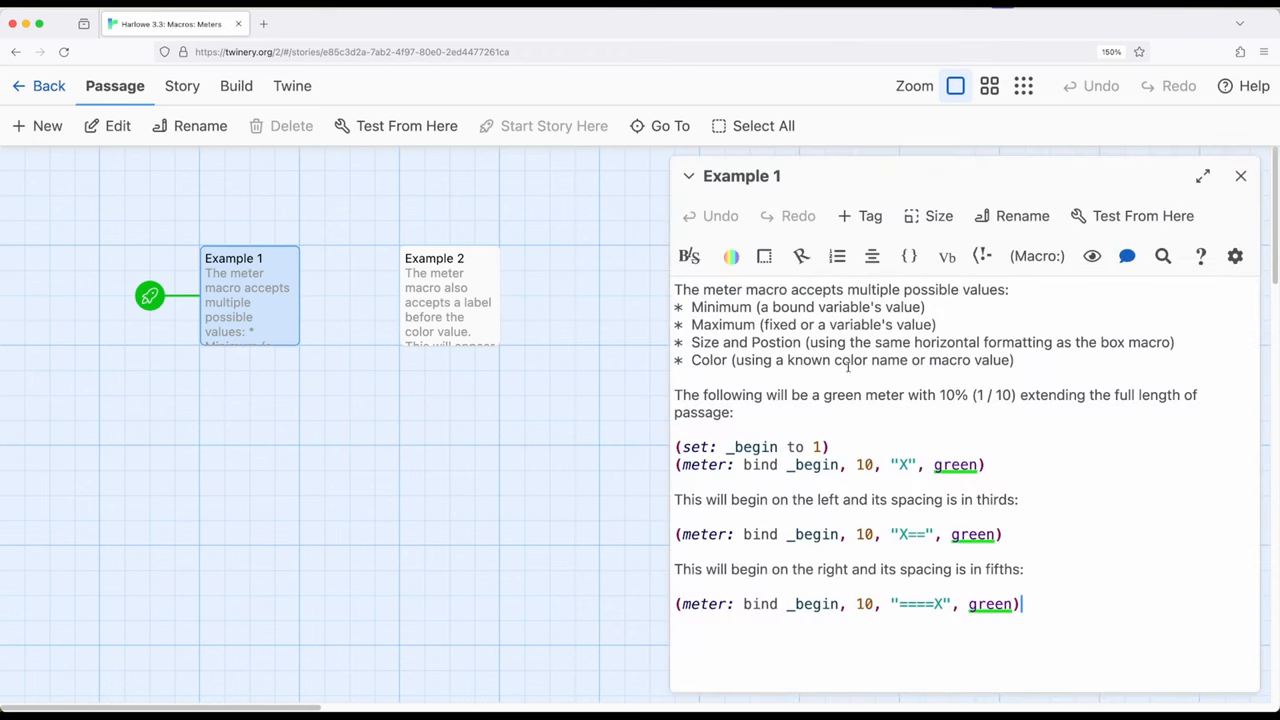
{"action": "left_click_drag", "start_coordinate": [692, 308], "coordinate": [1014, 360]}
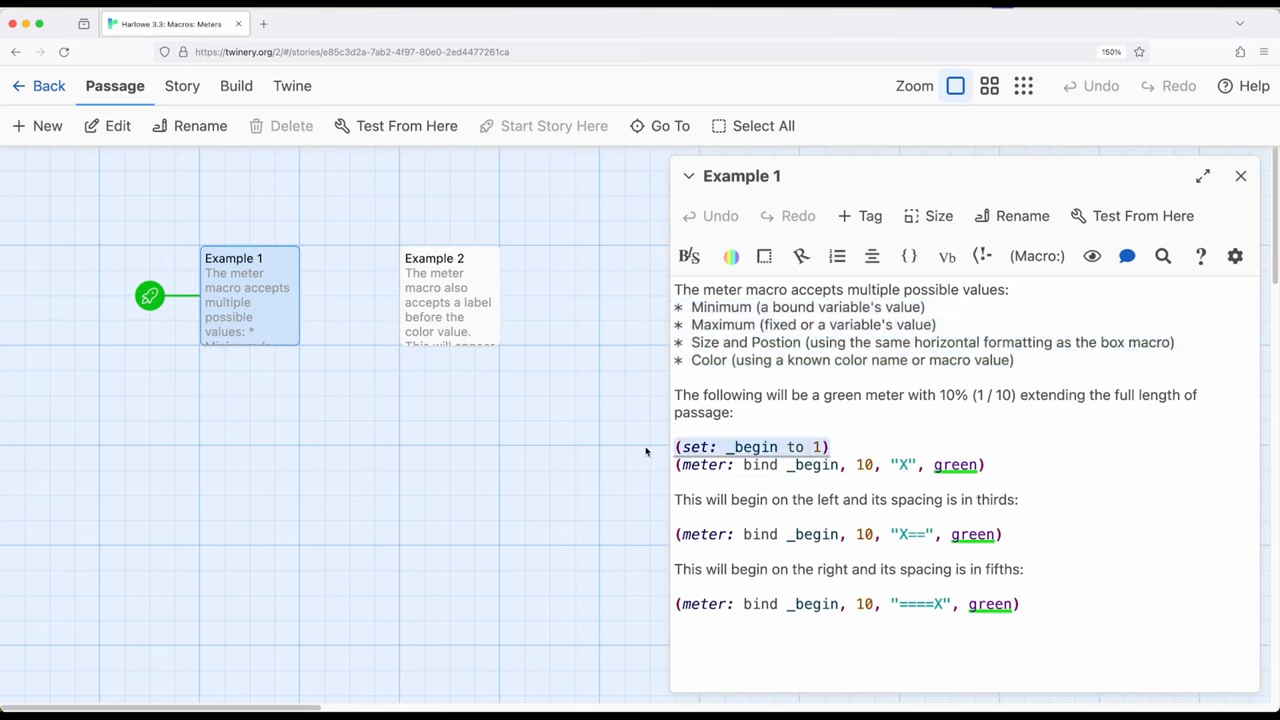
{"action": "left_click", "coordinate": [1018, 464]}
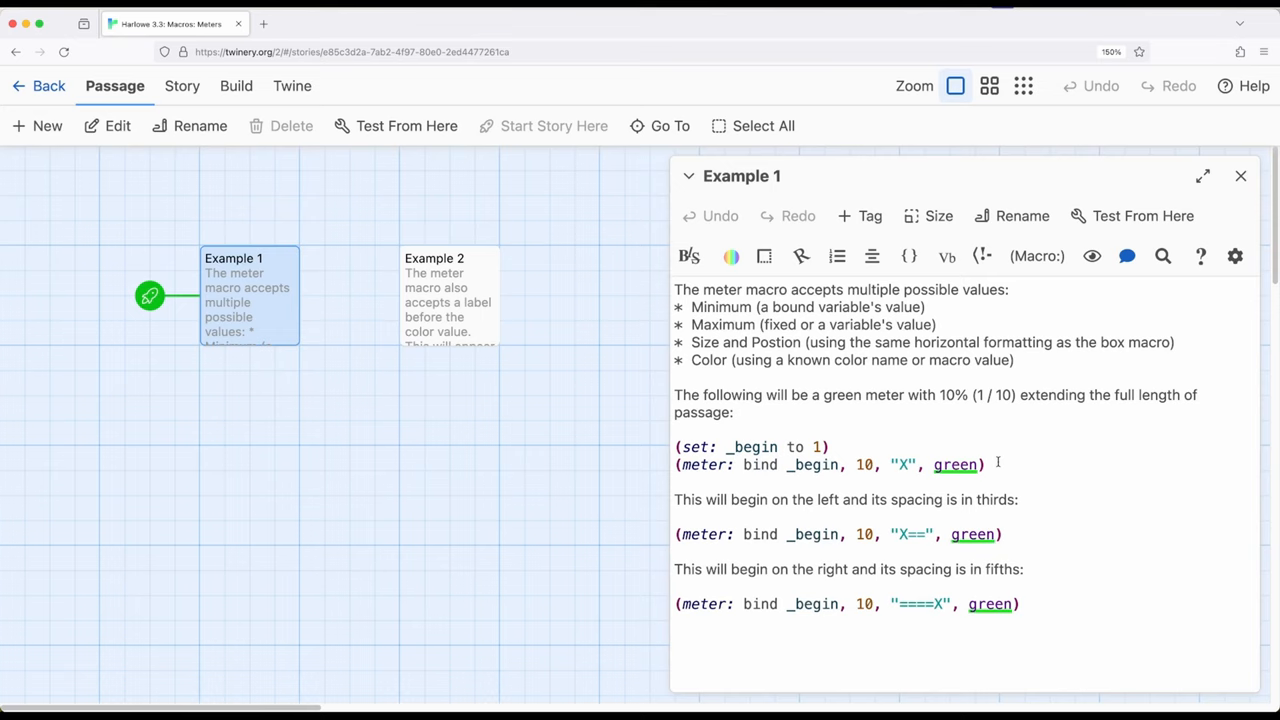
{"action": "left_click", "coordinate": [988, 464]}
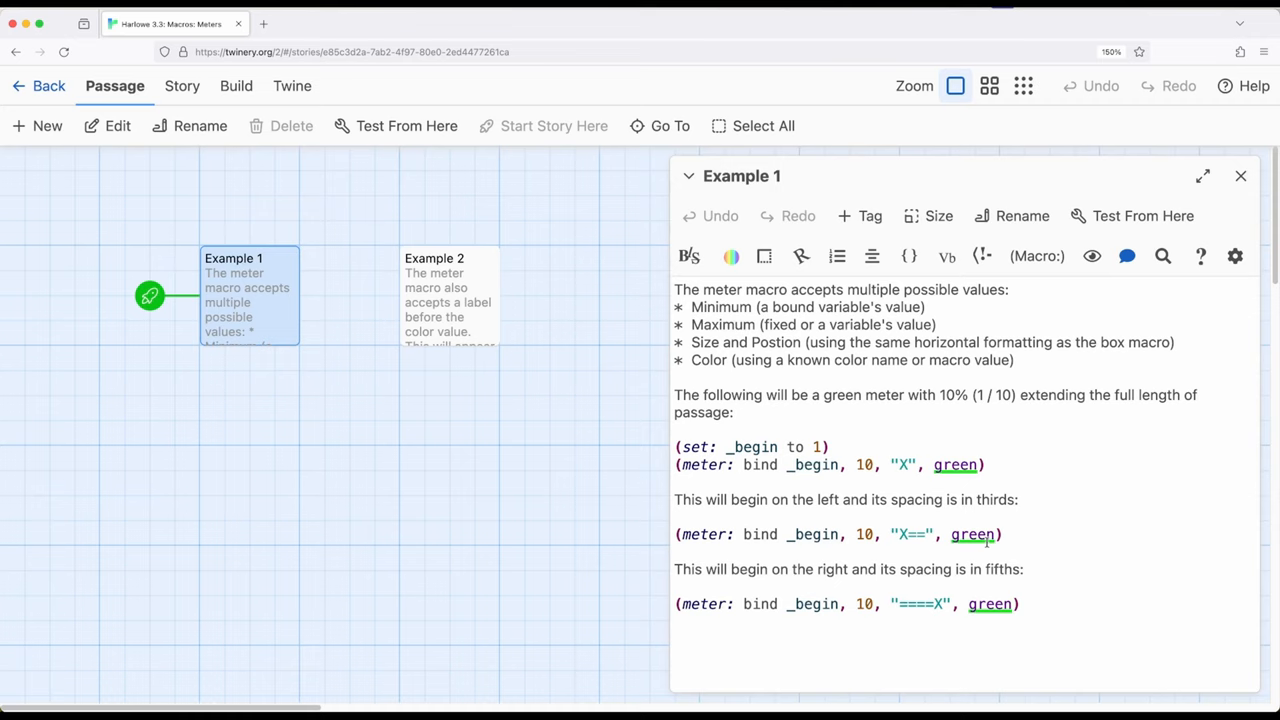
{"action": "triple_click", "coordinate": [838, 534]}
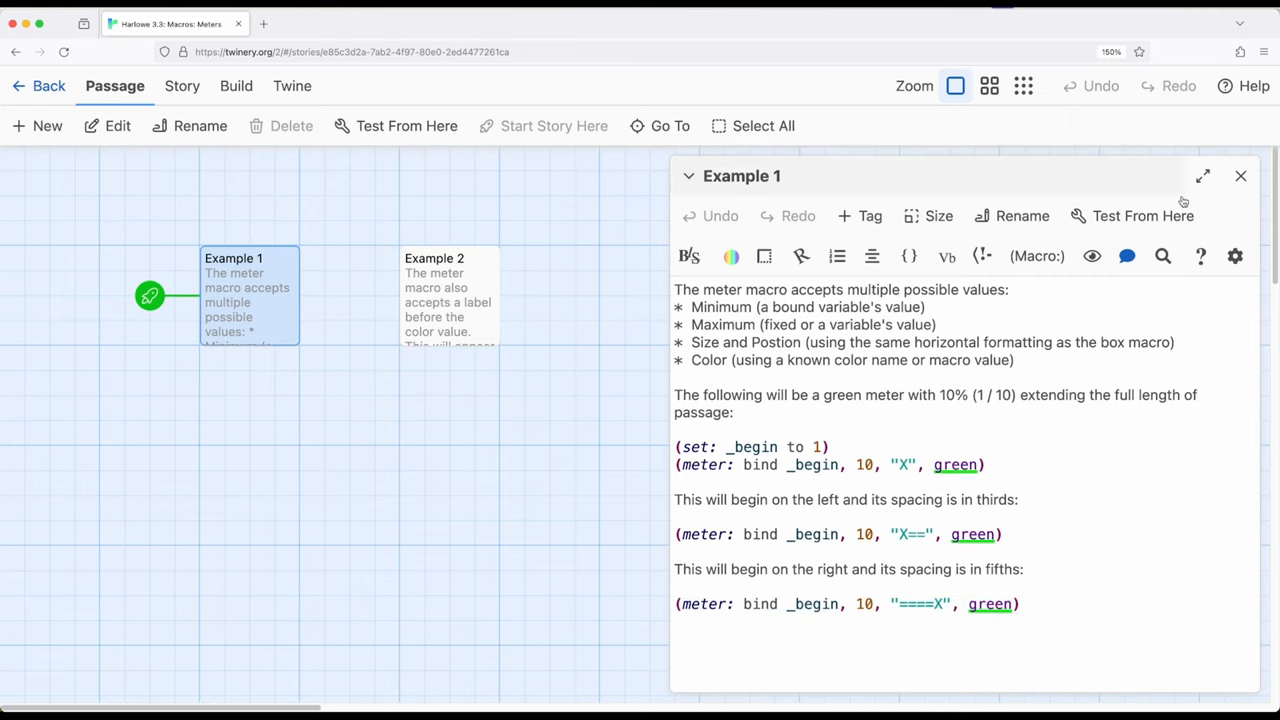
Step: Close the Example 1 editor and test-play the story from Example 1
{"action": "left_click", "coordinate": [1240, 176]}
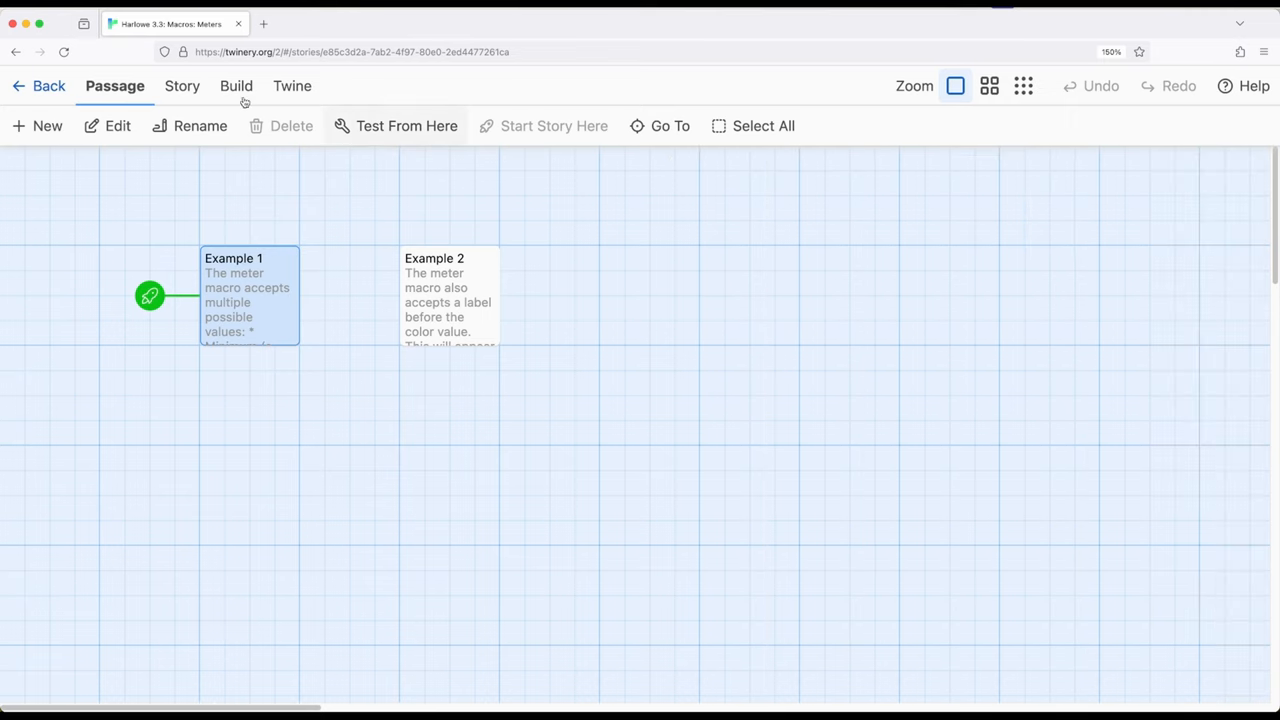
{"action": "left_click", "coordinate": [406, 124]}
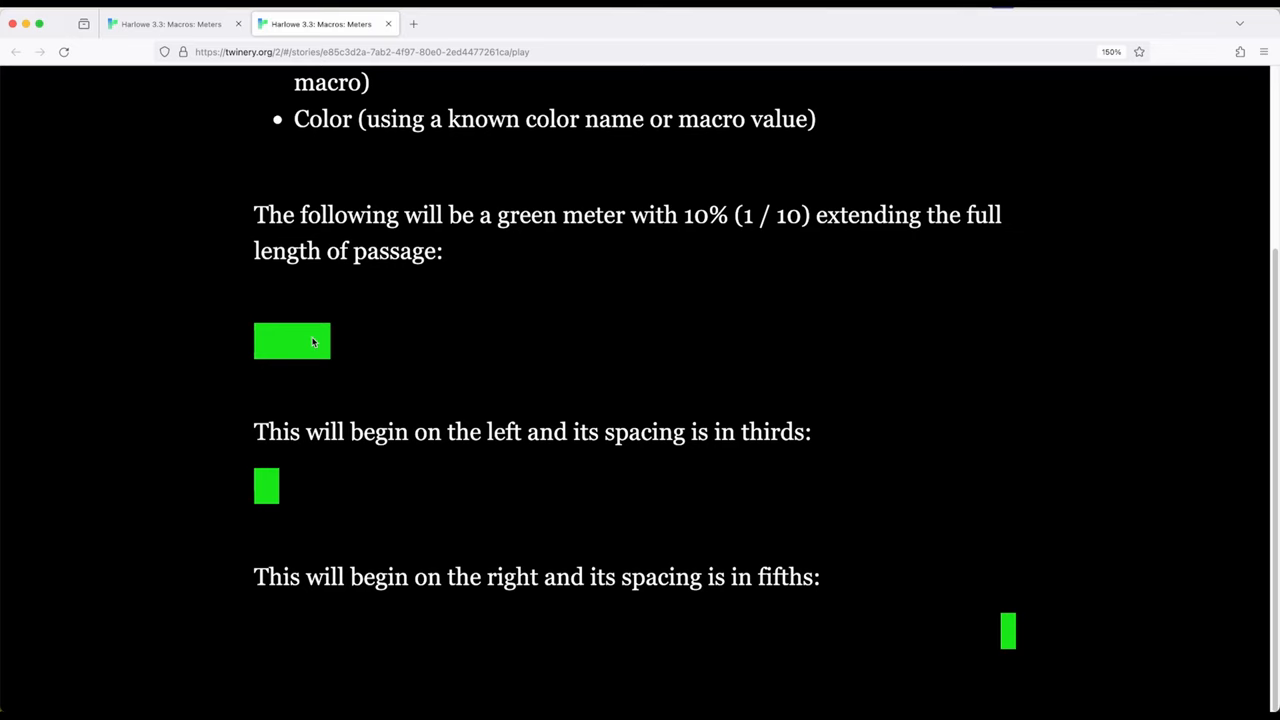
{"action": "mouse_move", "coordinate": [944, 216]}
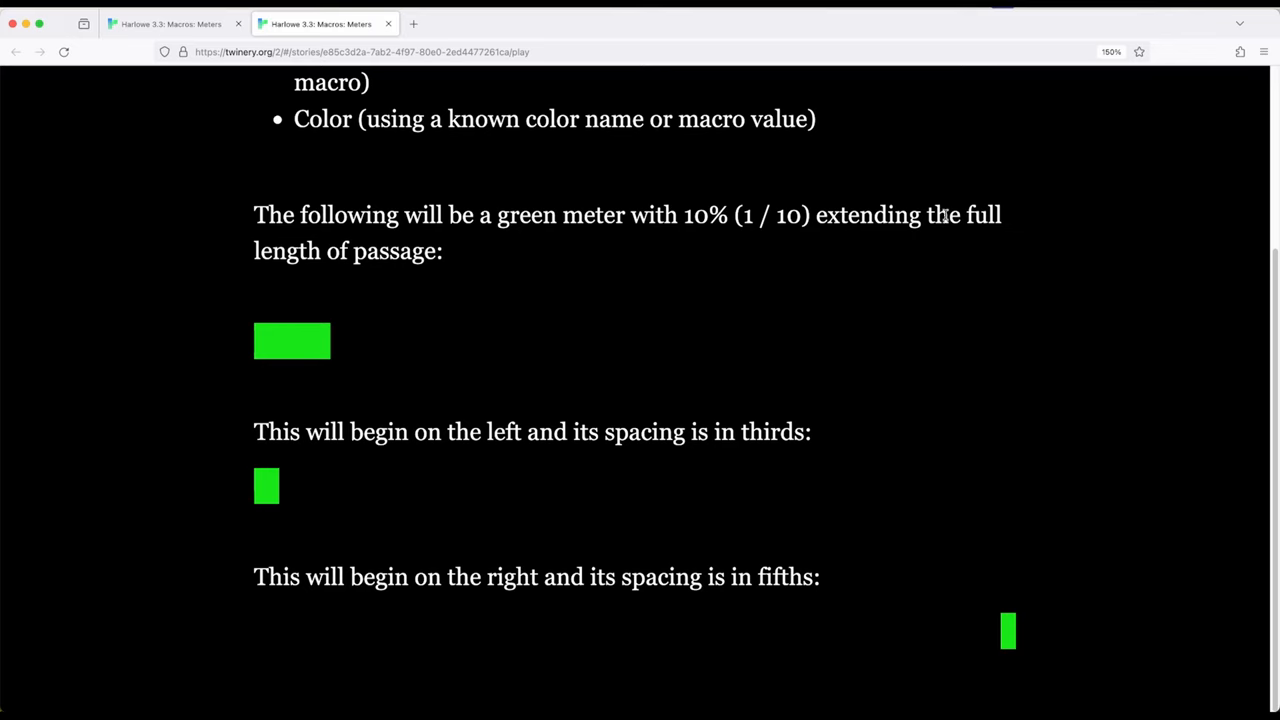
{"action": "mouse_move", "coordinate": [404, 344]}
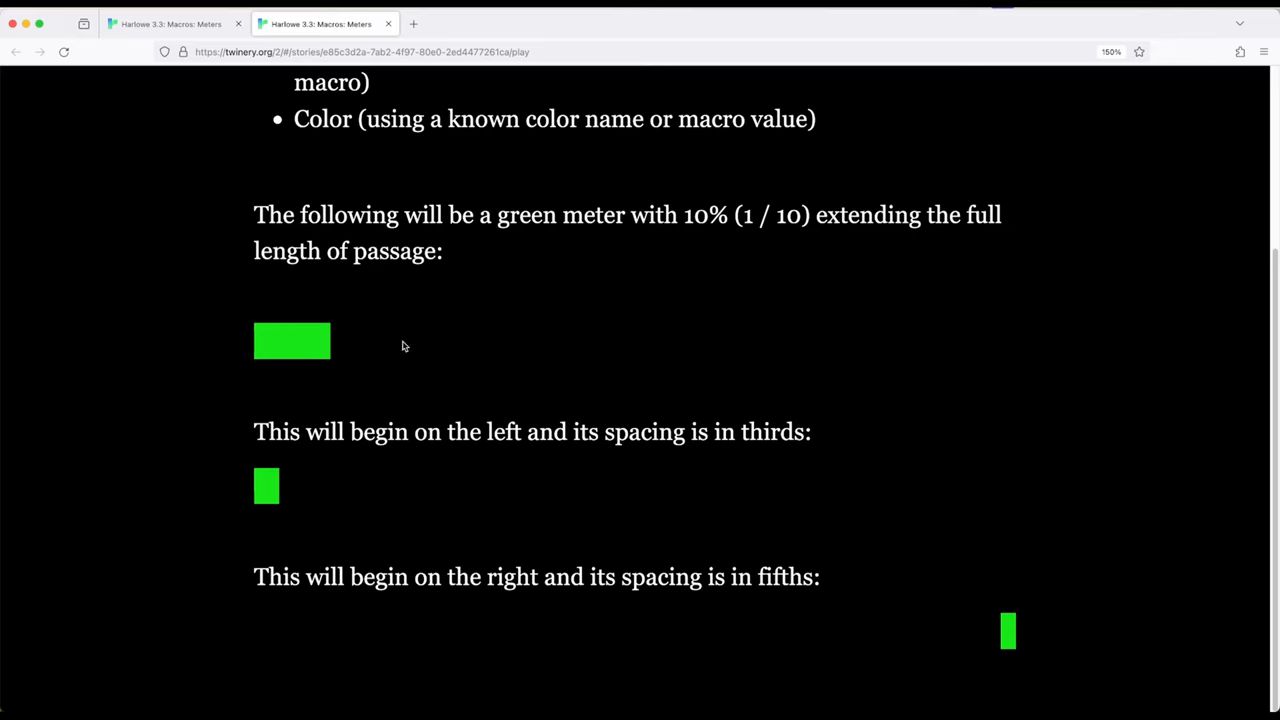
{"action": "mouse_move", "coordinate": [252, 476]}
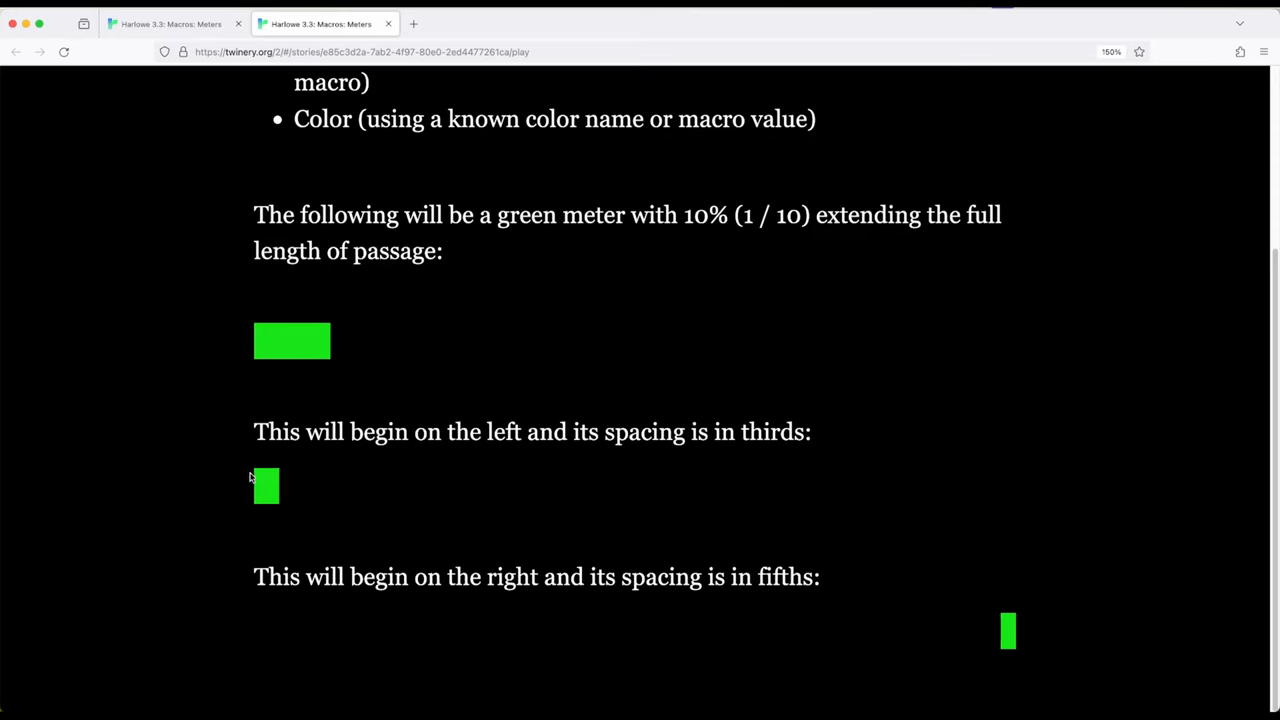
{"action": "mouse_move", "coordinate": [404, 456]}
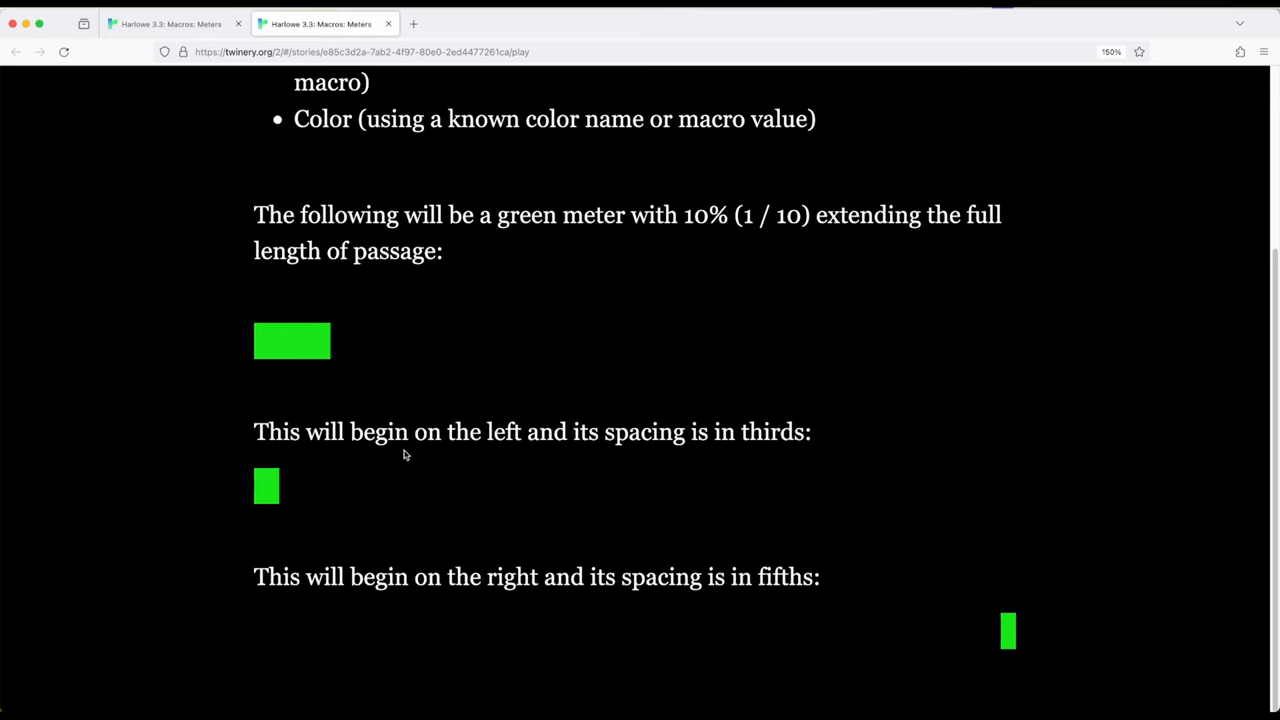
{"action": "mouse_move", "coordinate": [784, 432]}
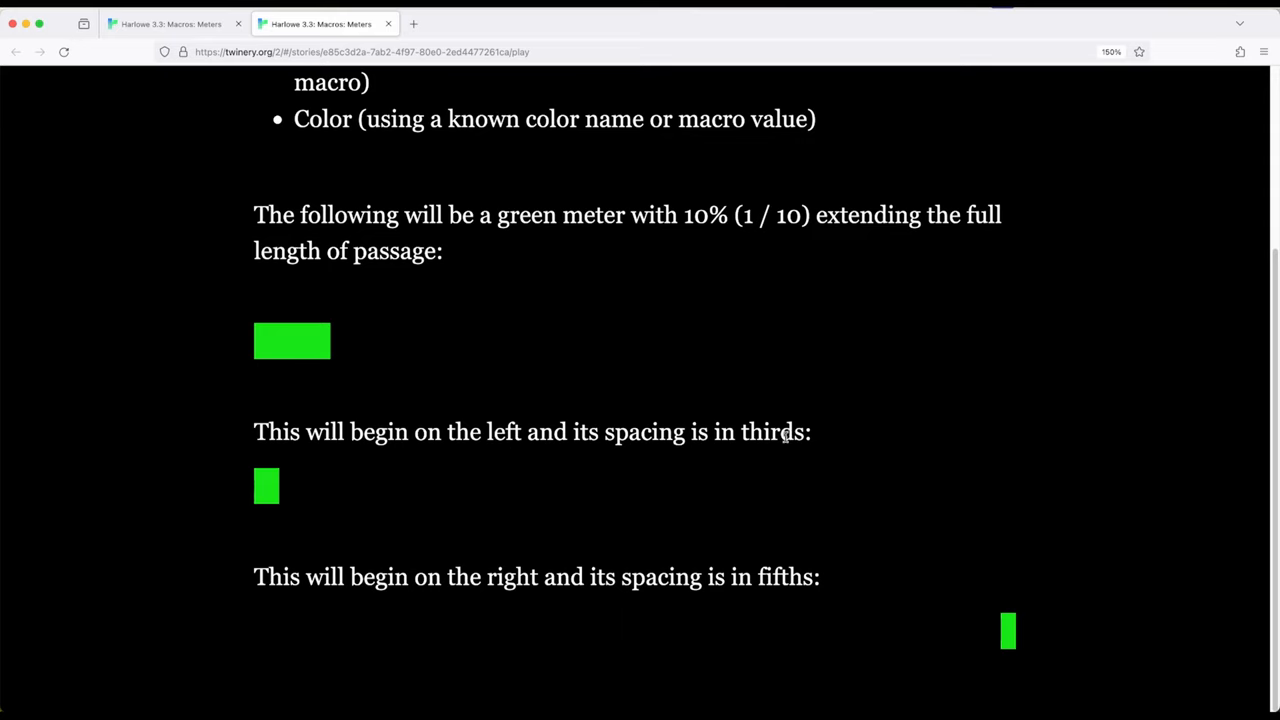
{"action": "mouse_move", "coordinate": [1036, 658]}
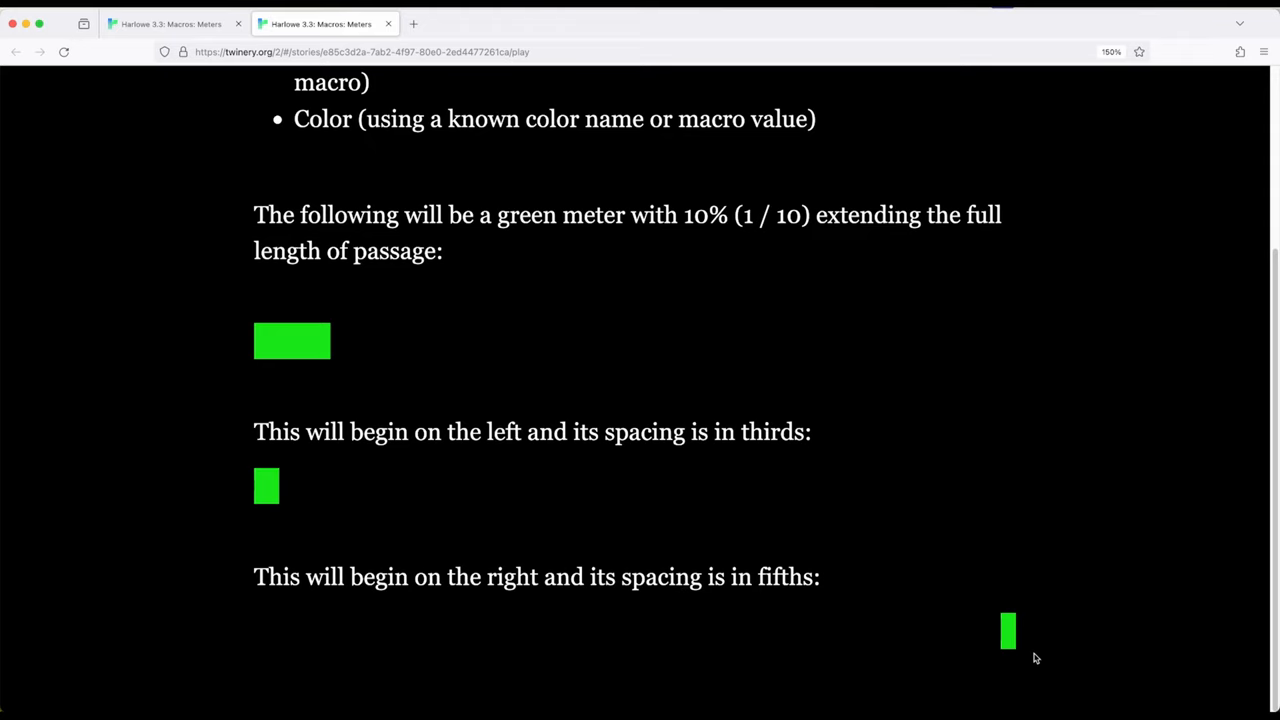
{"action": "mouse_move", "coordinate": [1018, 642]}
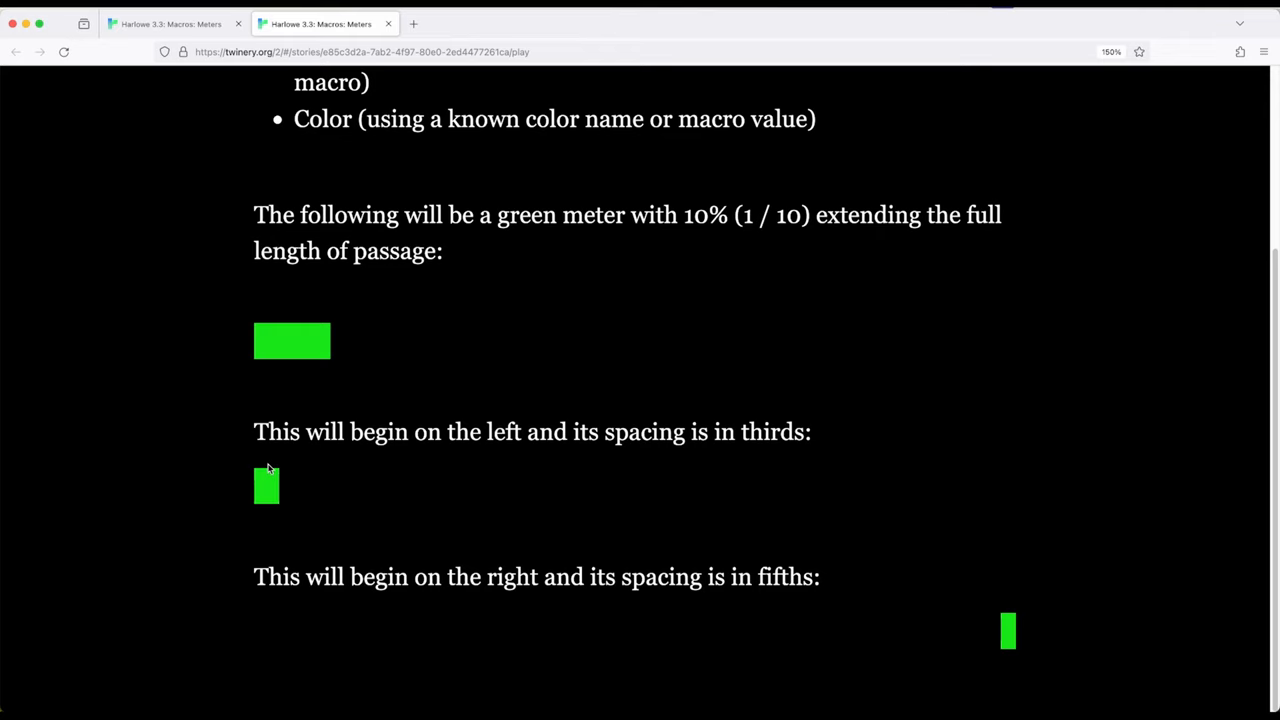
{"action": "mouse_move", "coordinate": [1010, 644]}
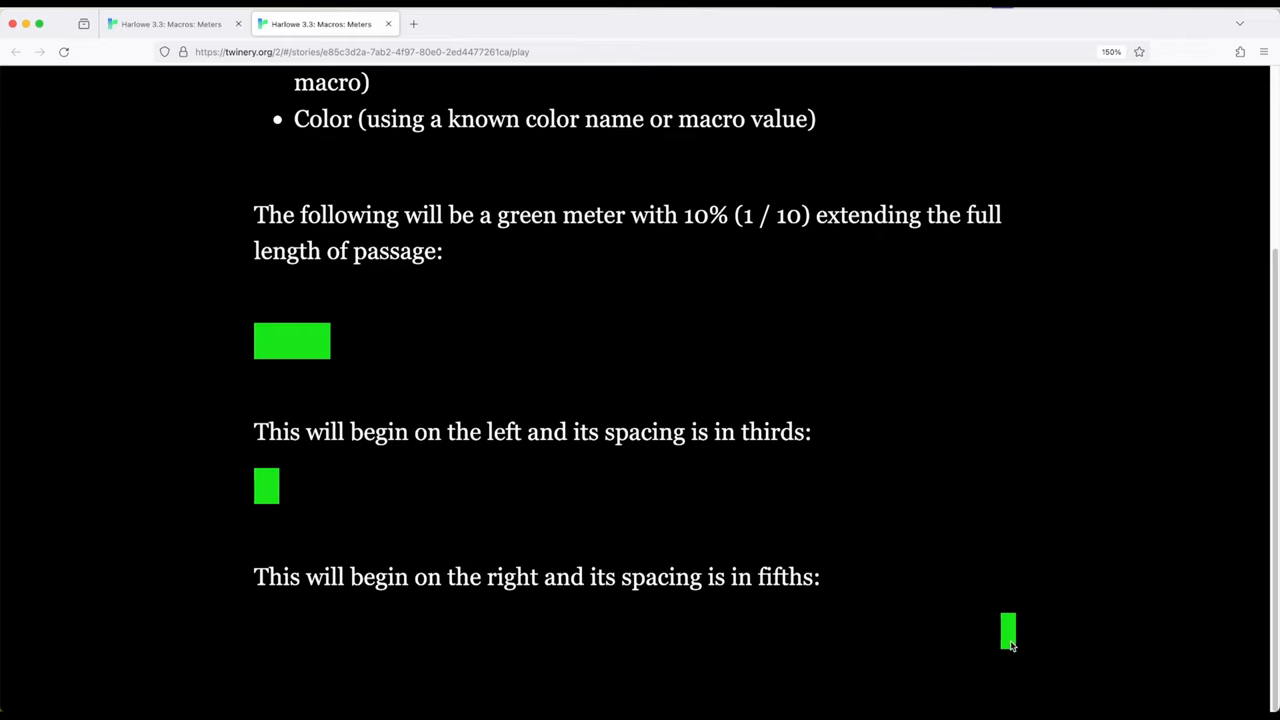
{"action": "mouse_move", "coordinate": [840, 608]}
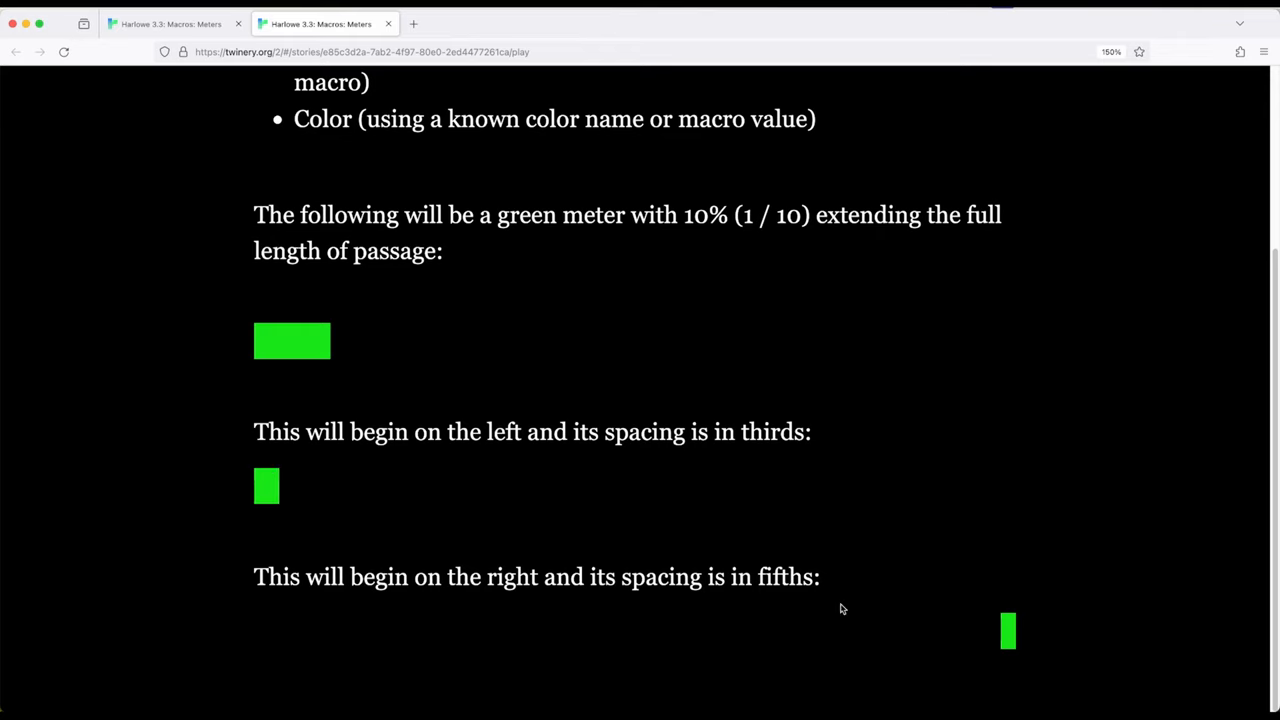
{"action": "mouse_move", "coordinate": [460, 390]}
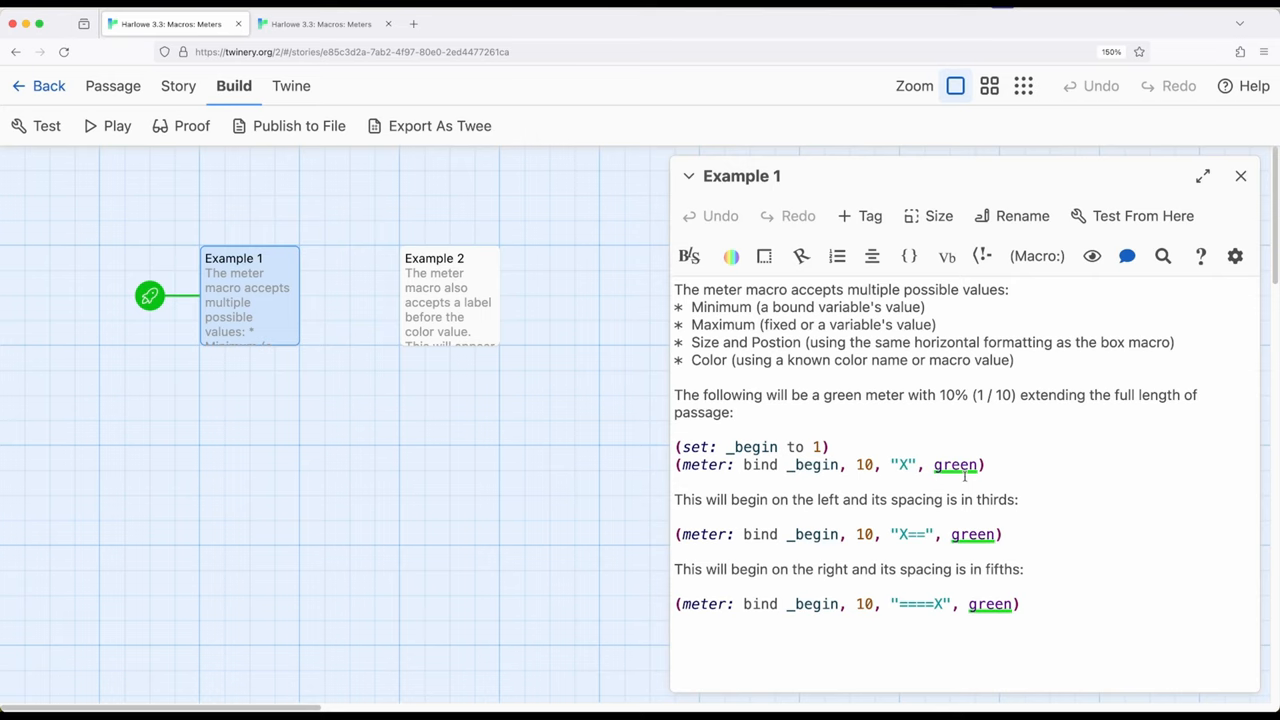
Step: Open Example 2 and test-play it to show the green Health-labelled meter
{"action": "left_click", "coordinate": [1240, 176]}
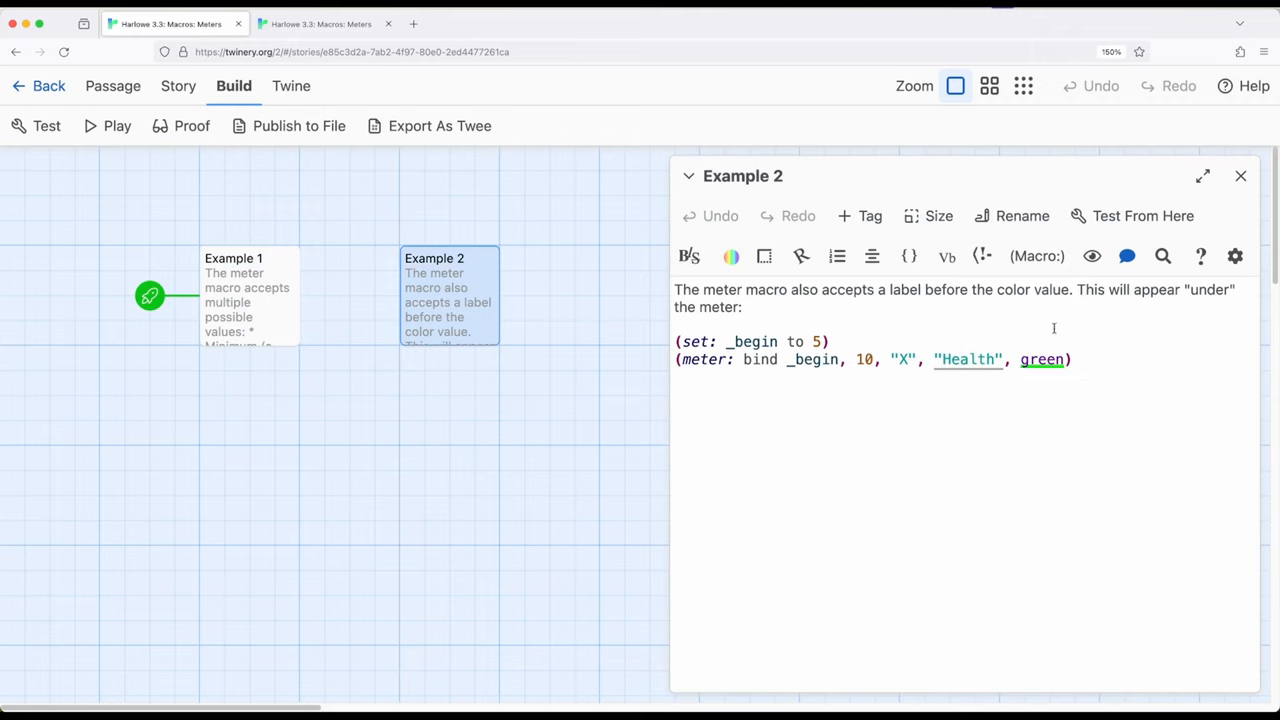
{"action": "left_click", "coordinate": [1240, 176]}
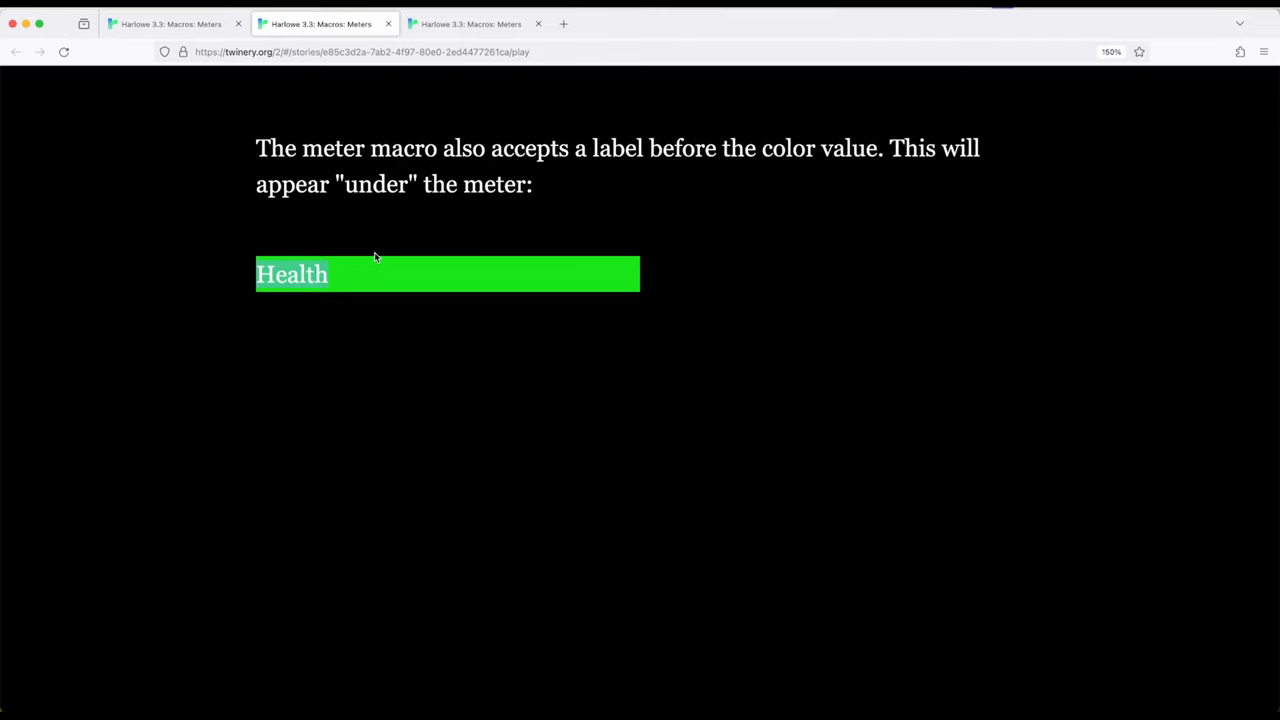
{"action": "mouse_move", "coordinate": [596, 280]}
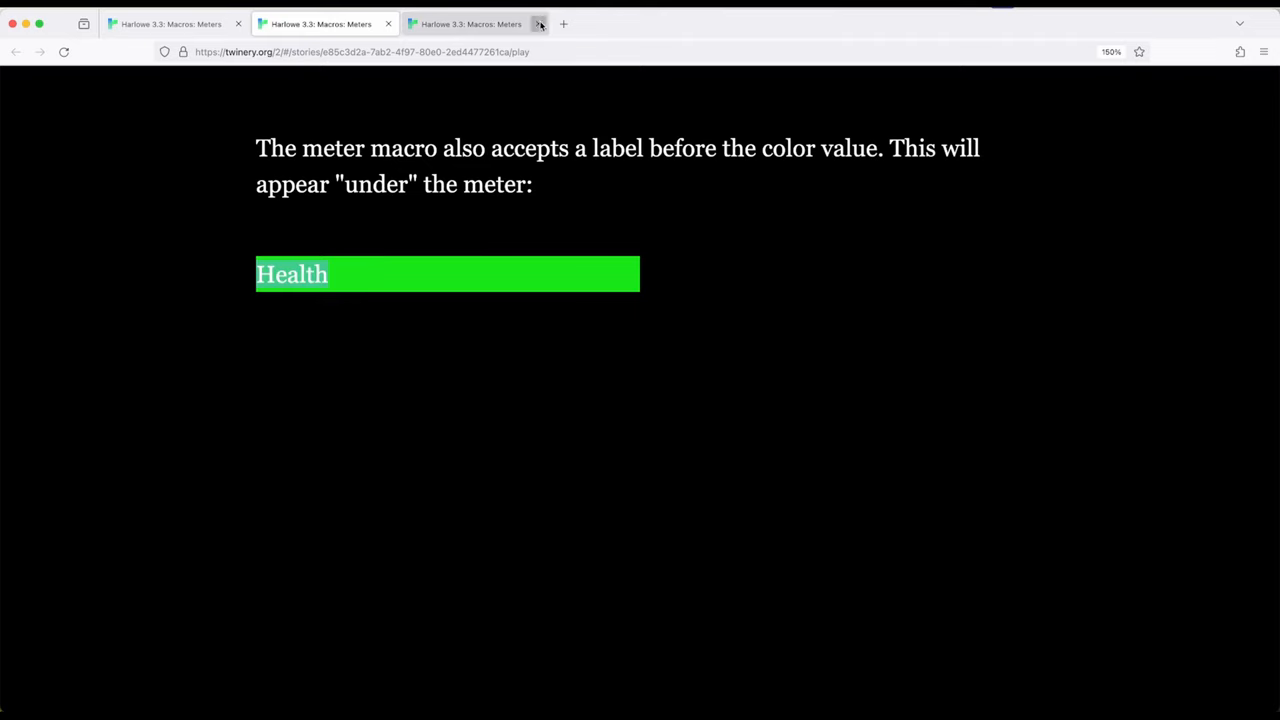
Step: Close the play browser tab and return to the story map
{"action": "left_click", "coordinate": [538, 24]}
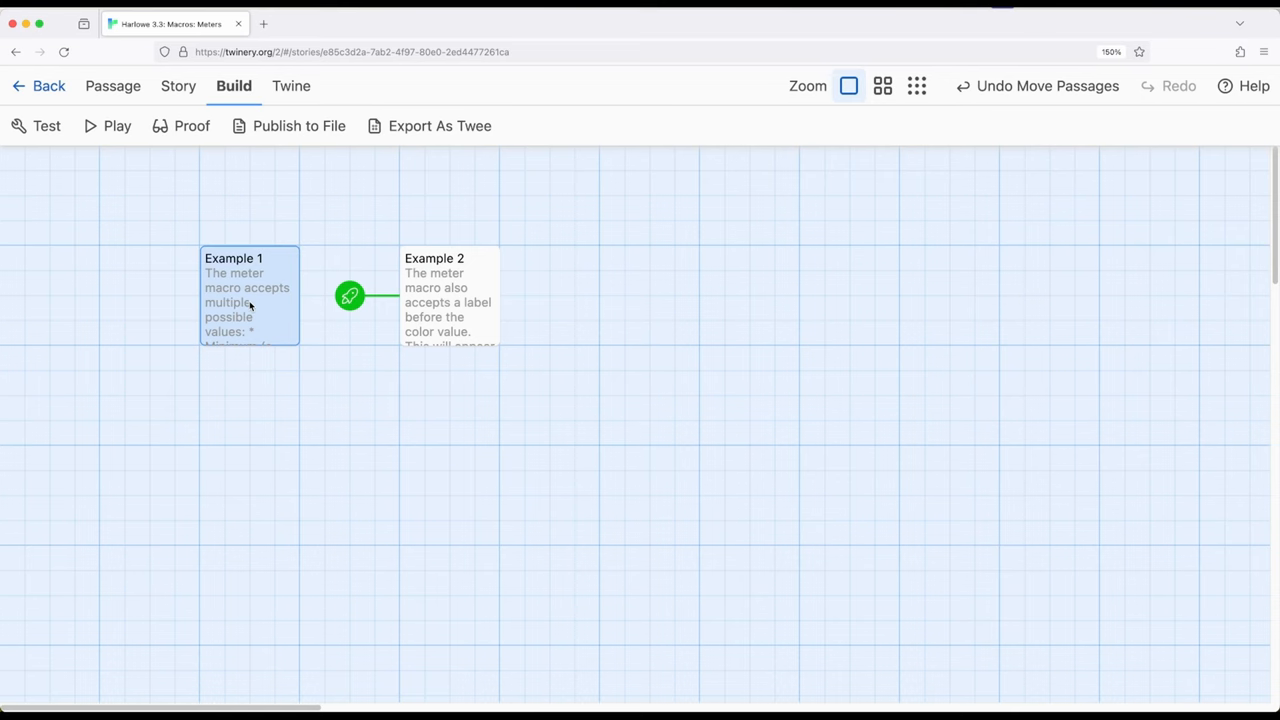
Step: Reopen Example 1 in the editor and show the text colour and background options
{"action": "double_click", "coordinate": [248, 258]}
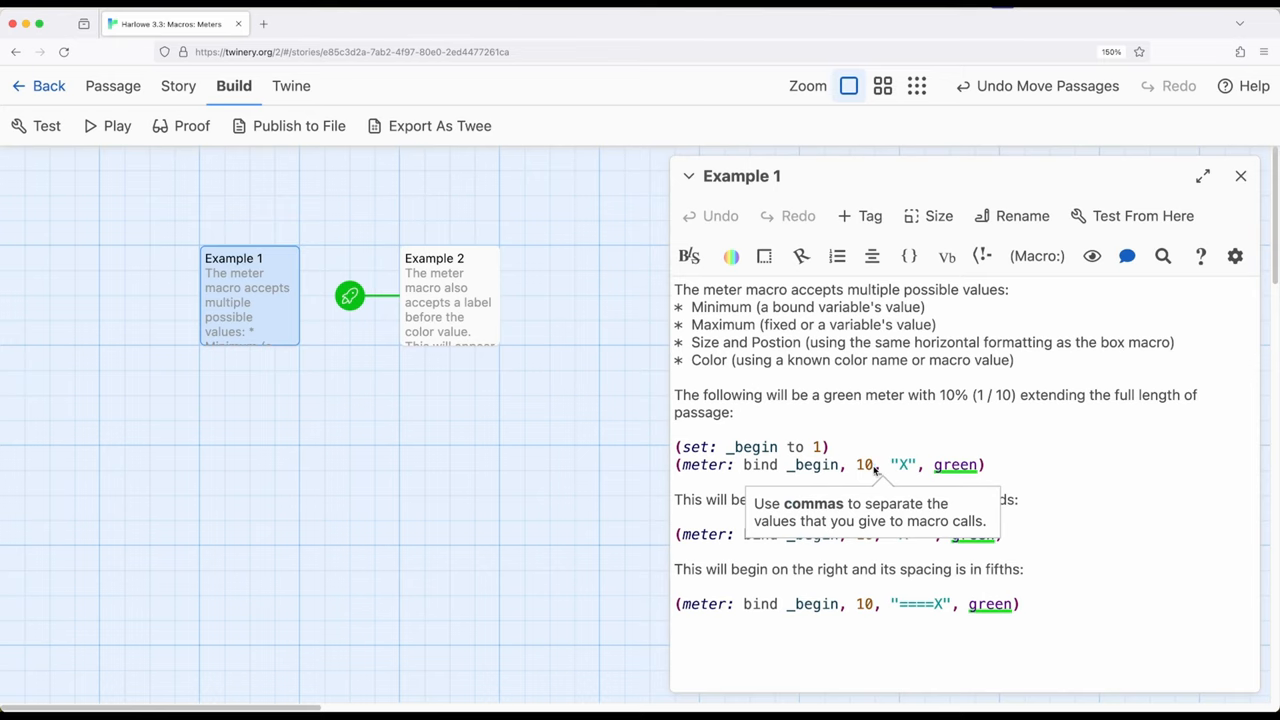
{"action": "mouse_move", "coordinate": [920, 464]}
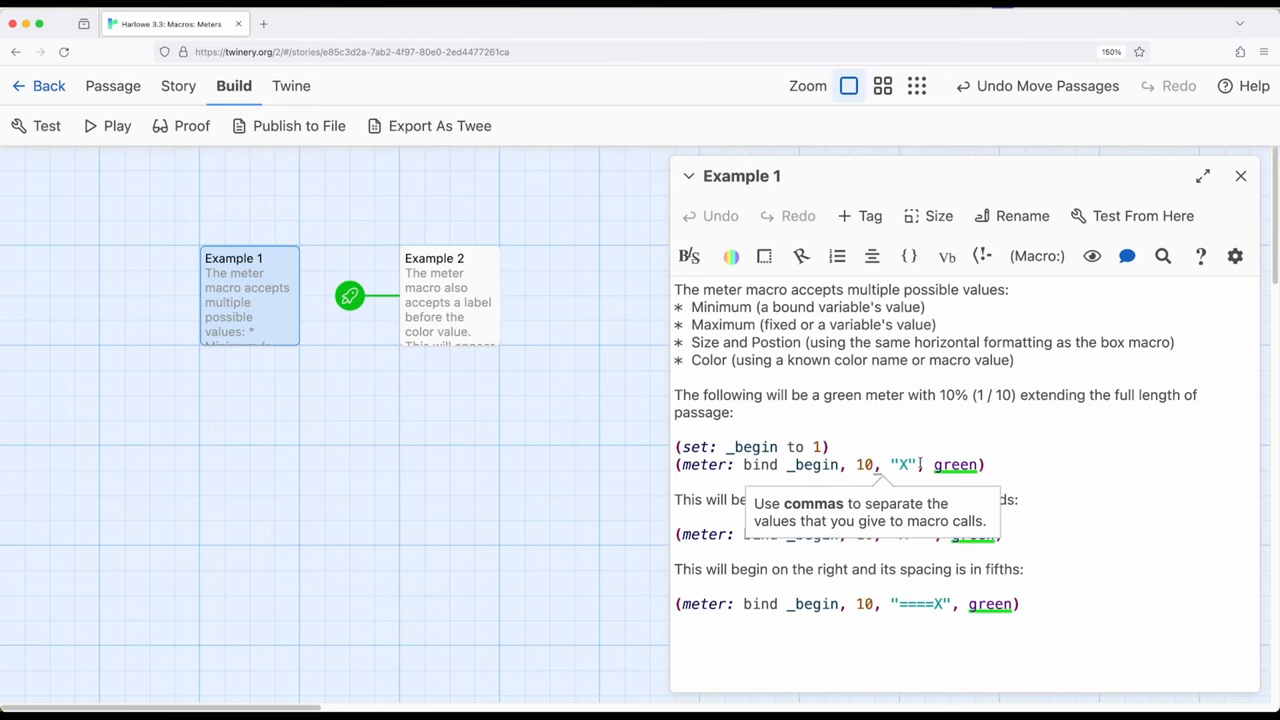
{"action": "mouse_move", "coordinate": [928, 464]}
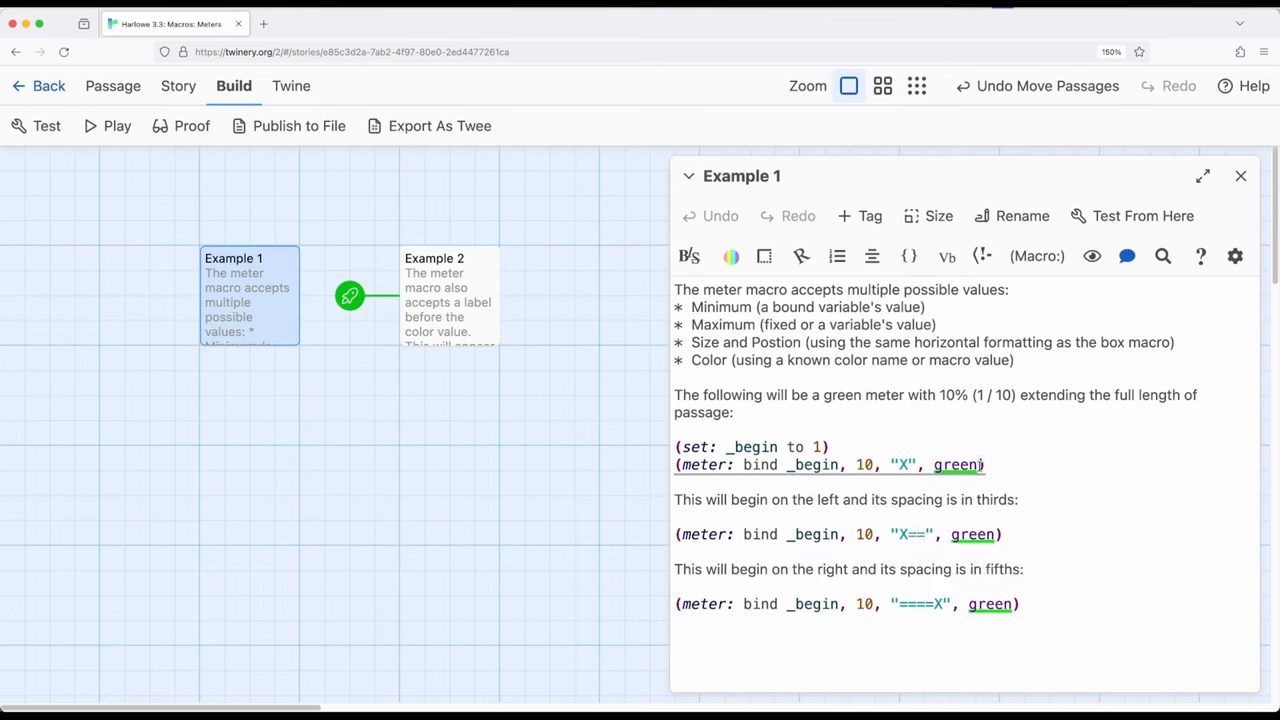
{"action": "mouse_move", "coordinate": [980, 464]}
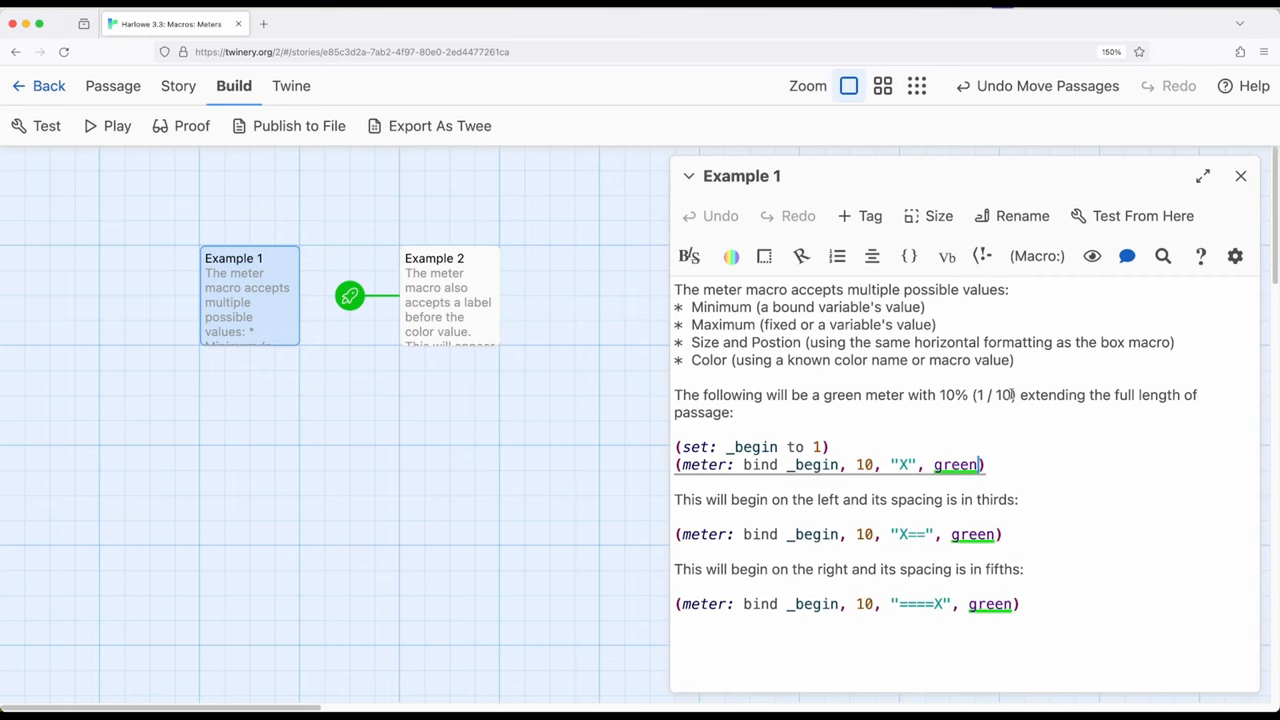
{"action": "left_click", "coordinate": [732, 256]}
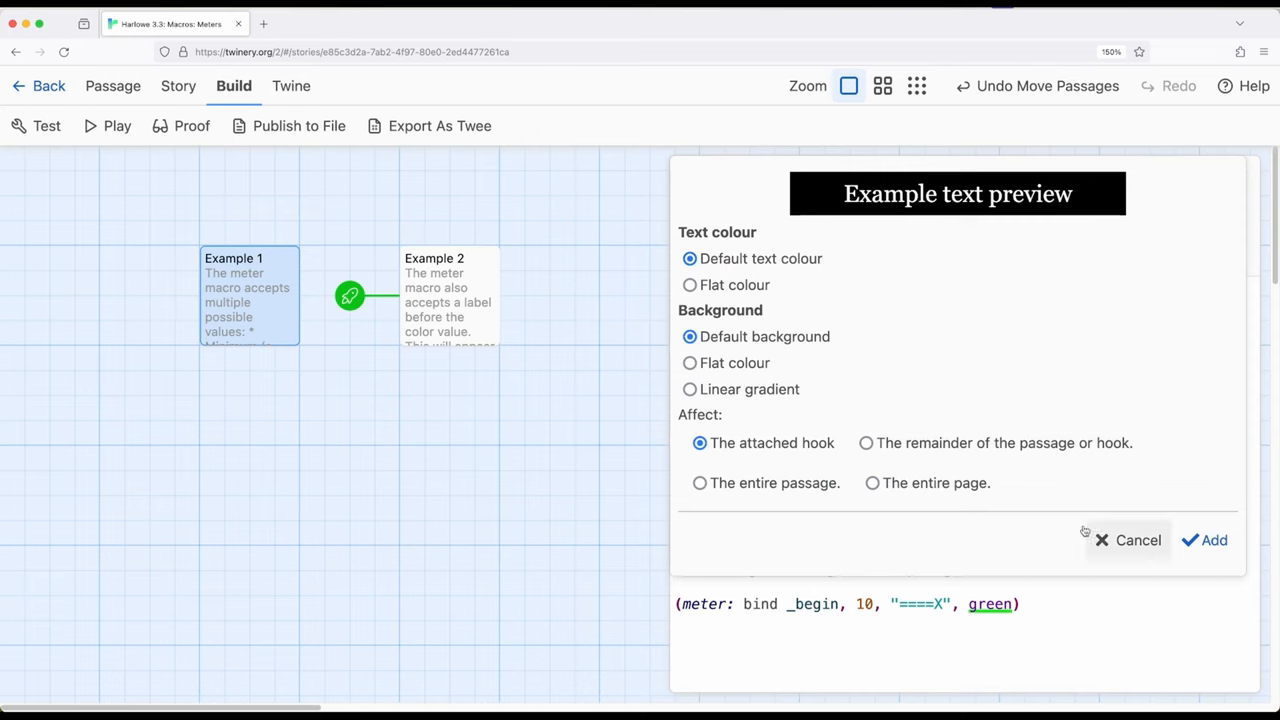
{"action": "mouse_move", "coordinate": [1142, 570]}
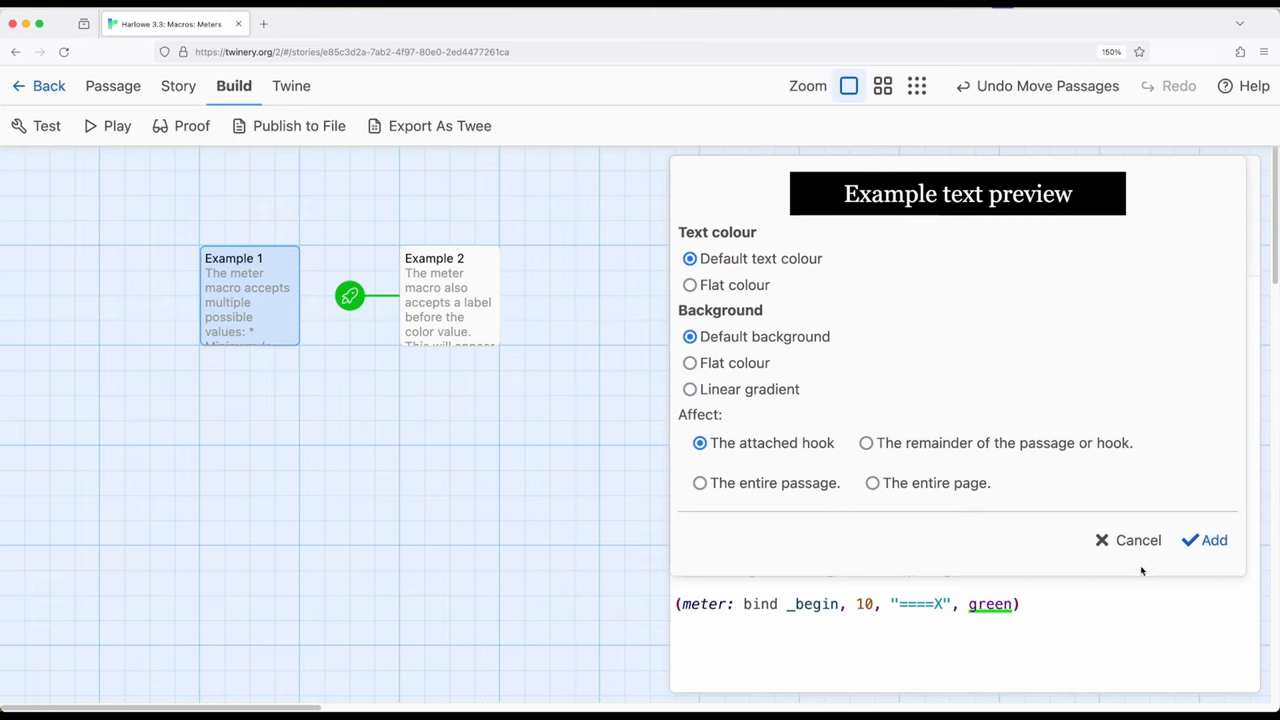
{"action": "left_click", "coordinate": [1138, 540]}
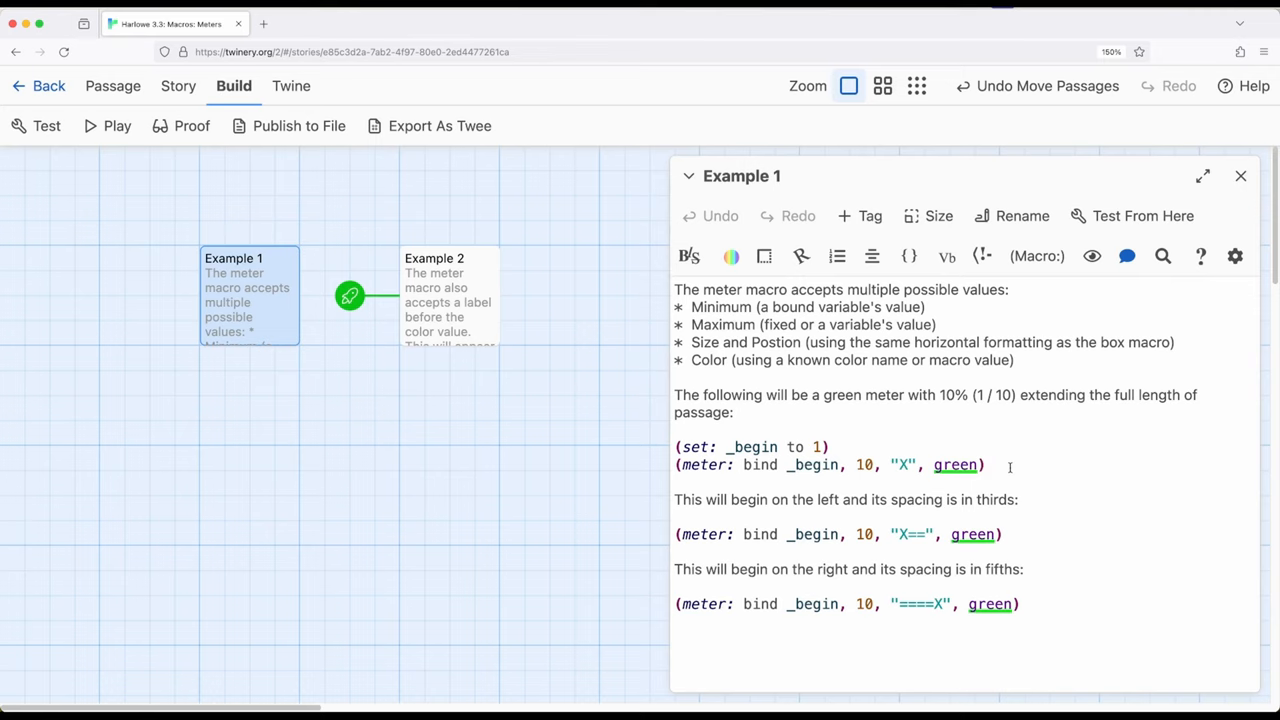
Step: Review the meter macro lines in Example 1, then close its editor
{"action": "left_click", "coordinate": [988, 464]}
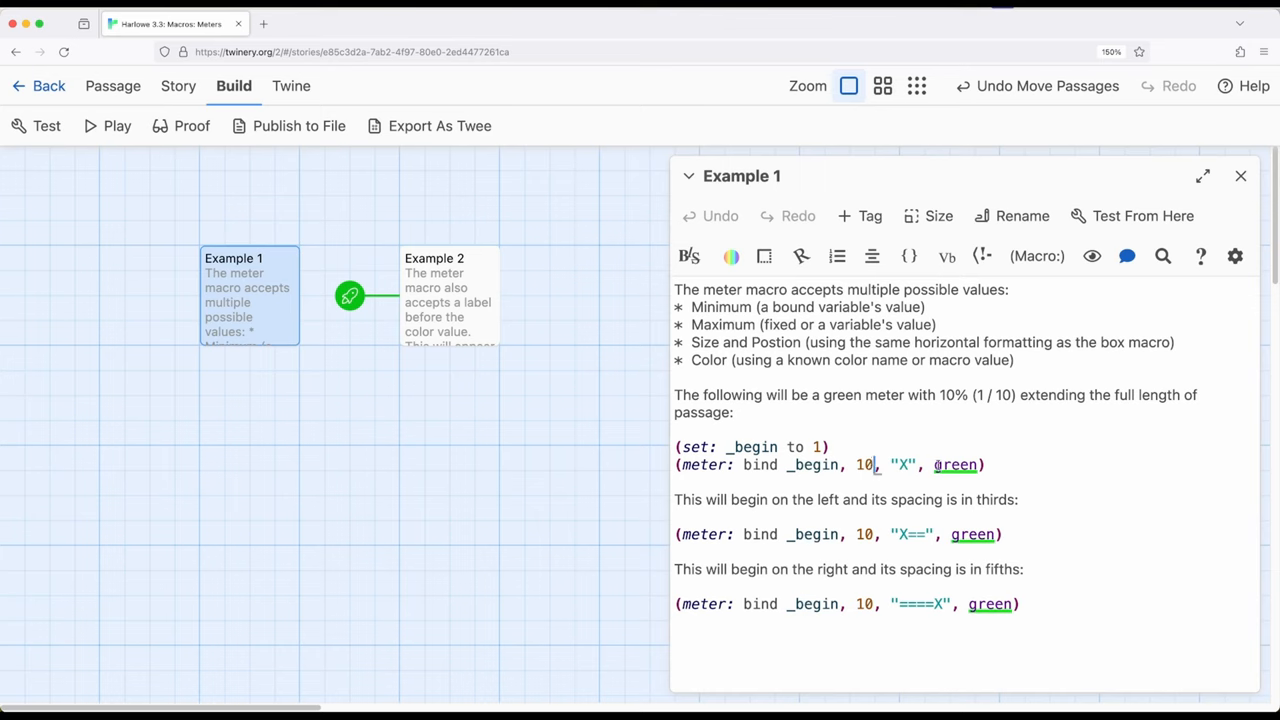
{"action": "double_click", "coordinate": [956, 464]}
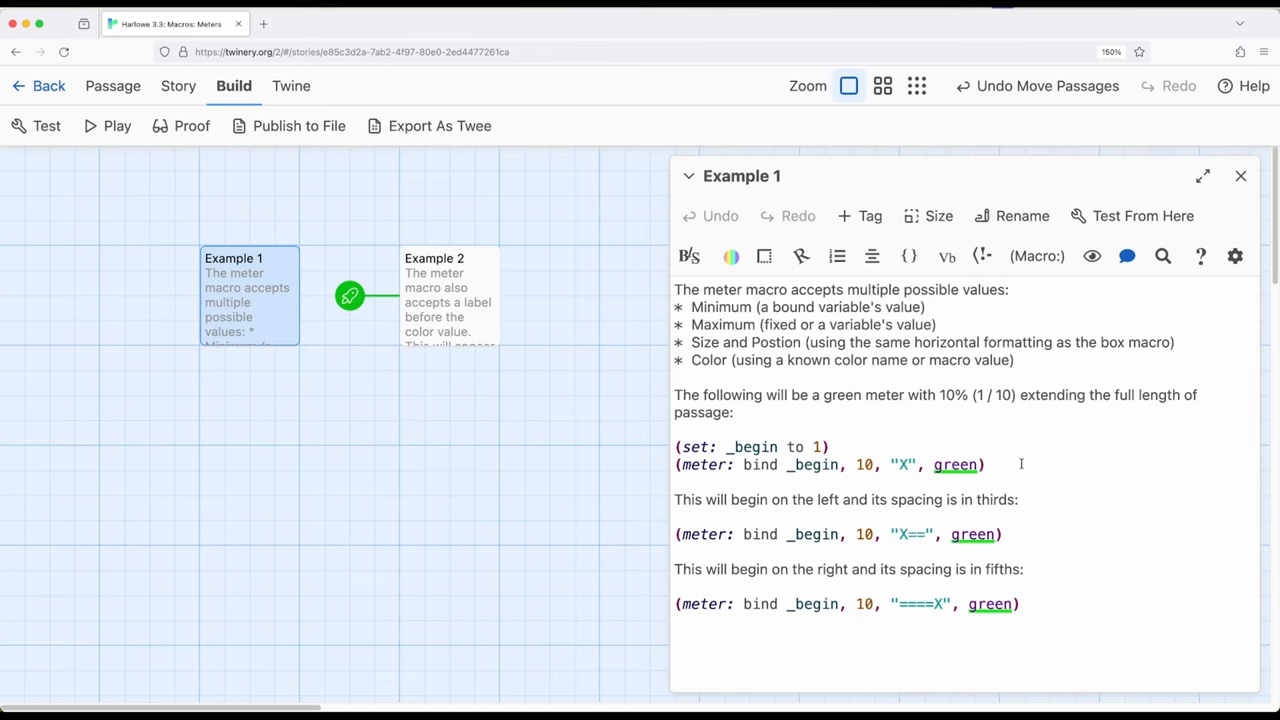
{"action": "left_click", "coordinate": [988, 464]}
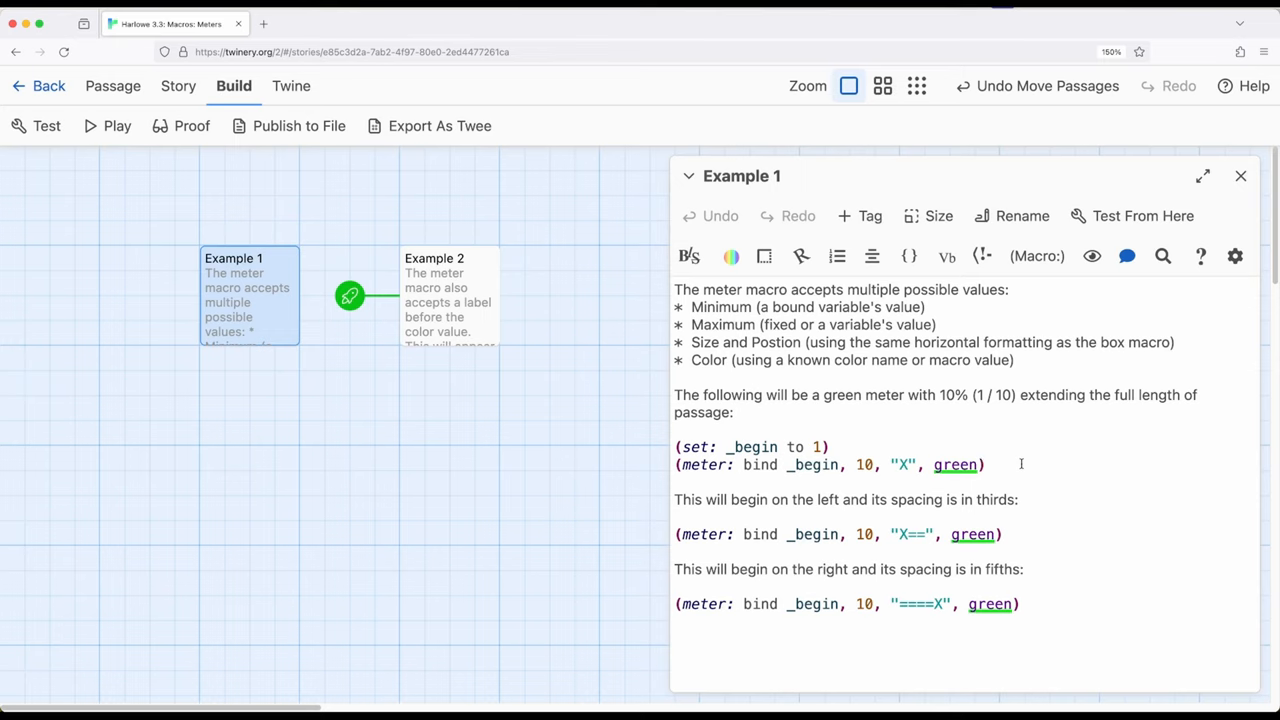
{"action": "left_click", "coordinate": [984, 464]}
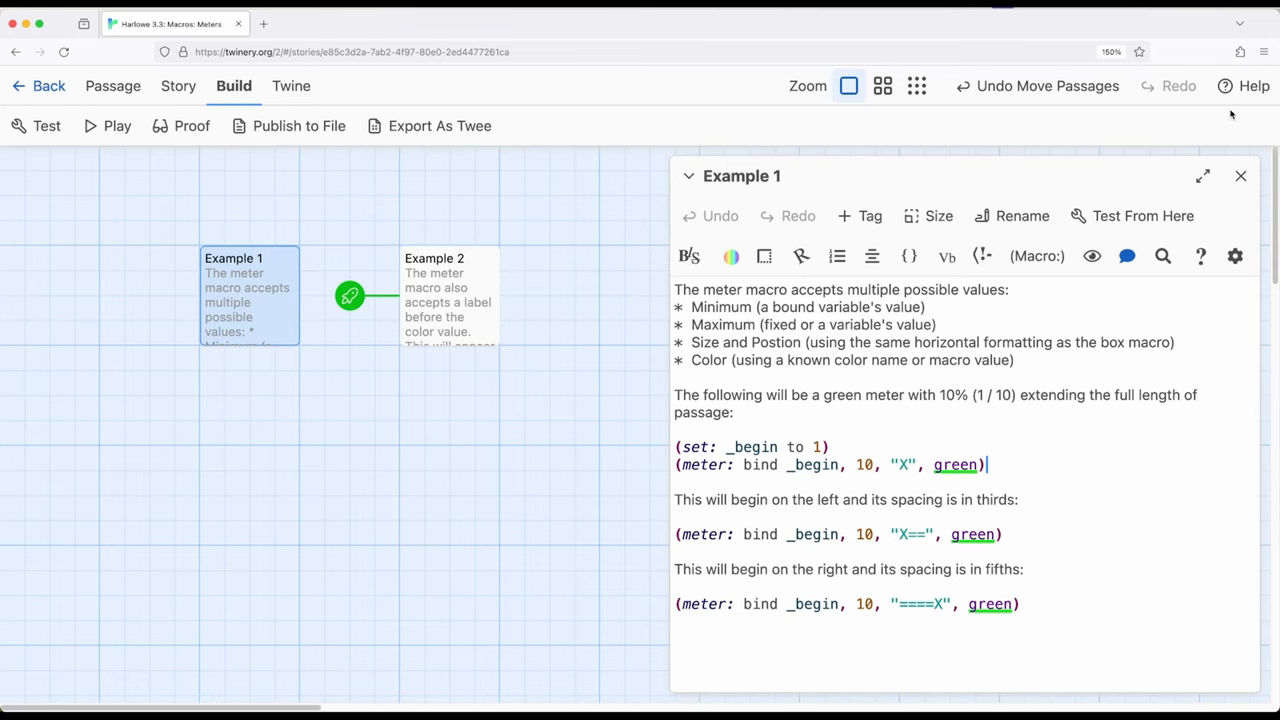
{"action": "left_click", "coordinate": [1240, 176]}
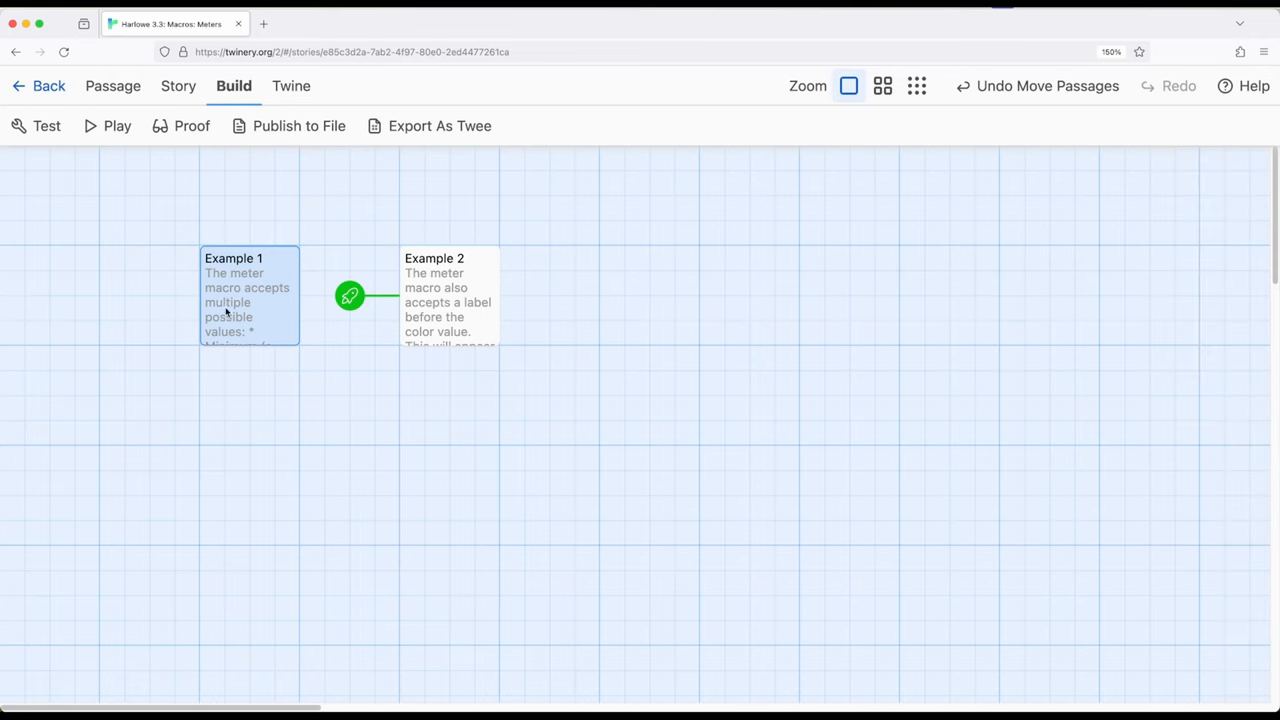
{"action": "mouse_move", "coordinate": [240, 292]}
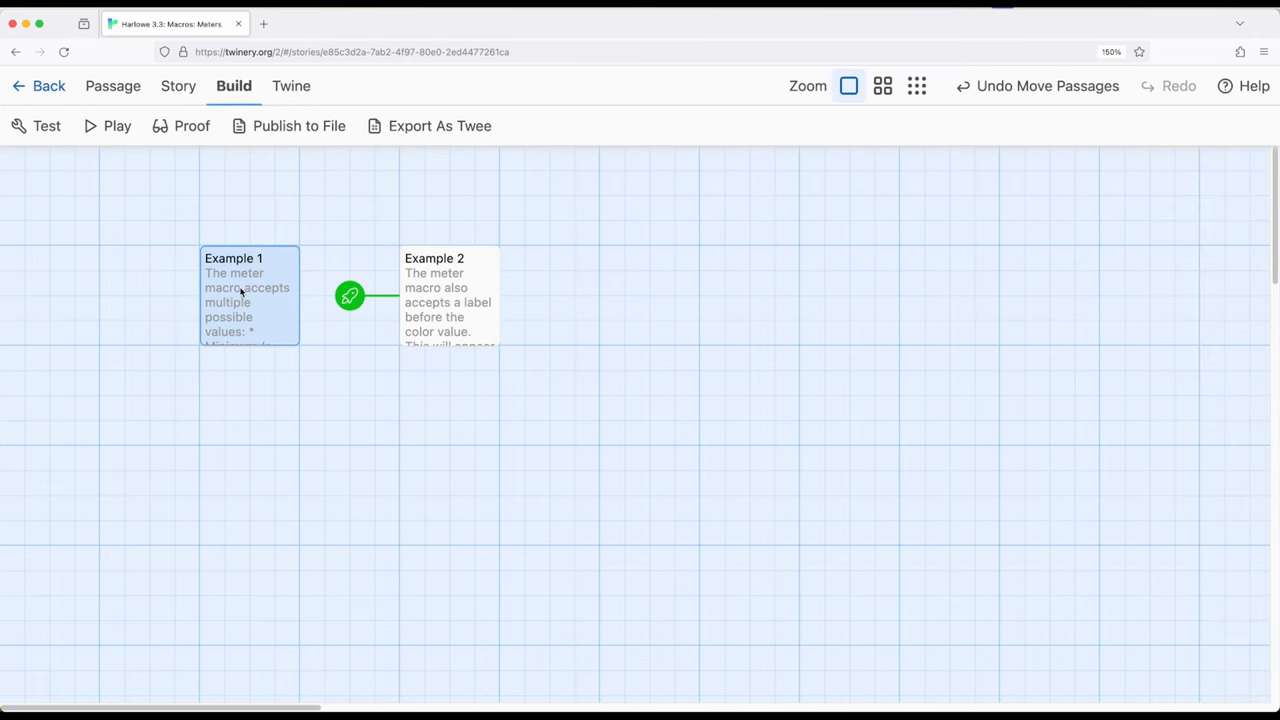